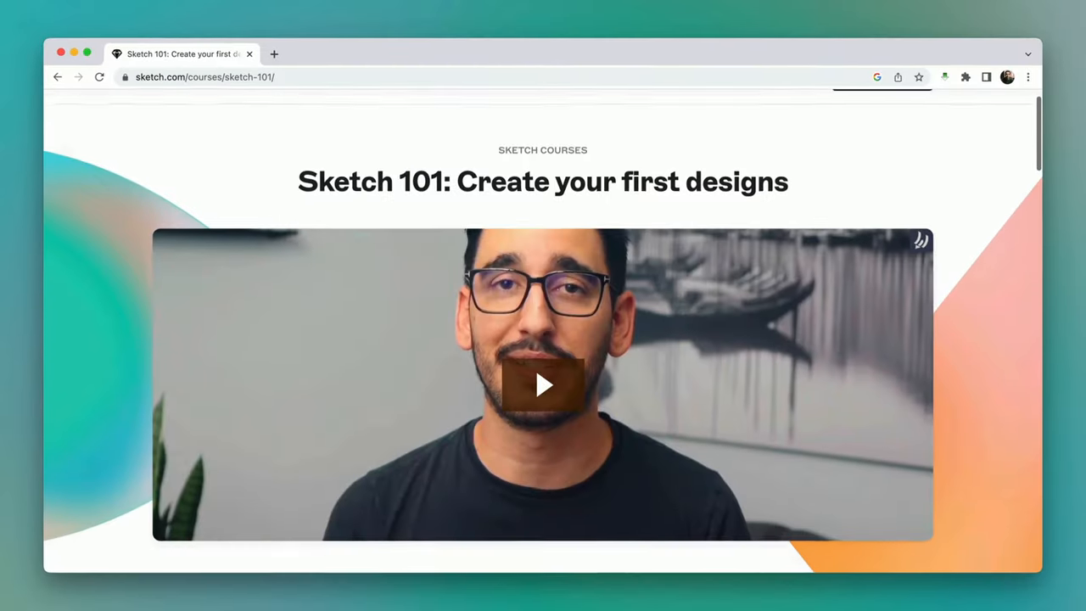
Set the Me avatar symbol's Color override to 4 Magenta, turning its progress ring magenta
{"action": "scroll", "scroll_direction": "down", "scroll_amount": 3}
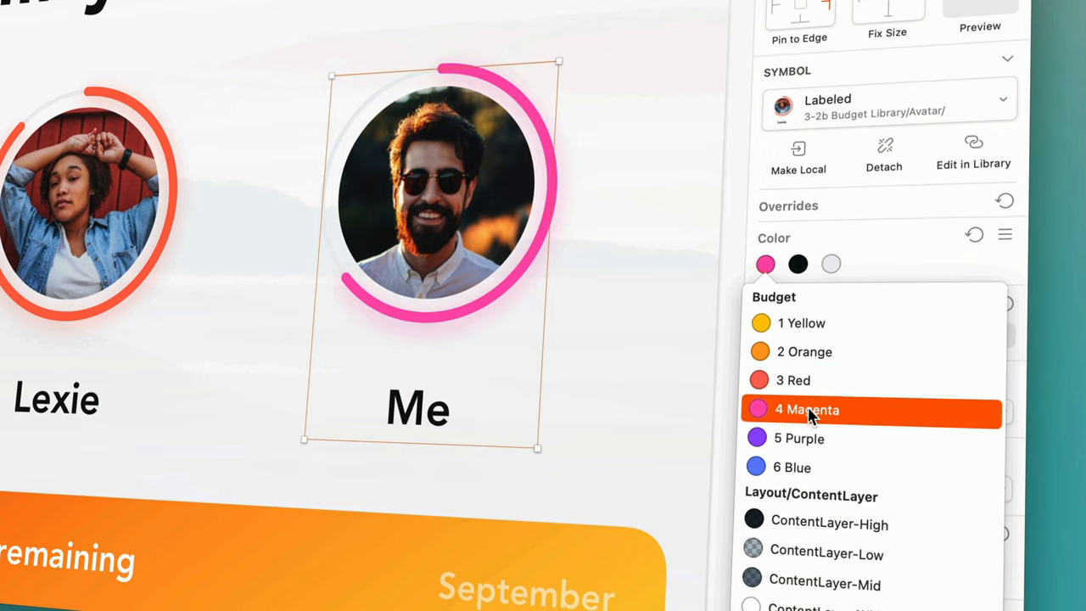
{"action": "left_click", "coordinate": [799, 438]}
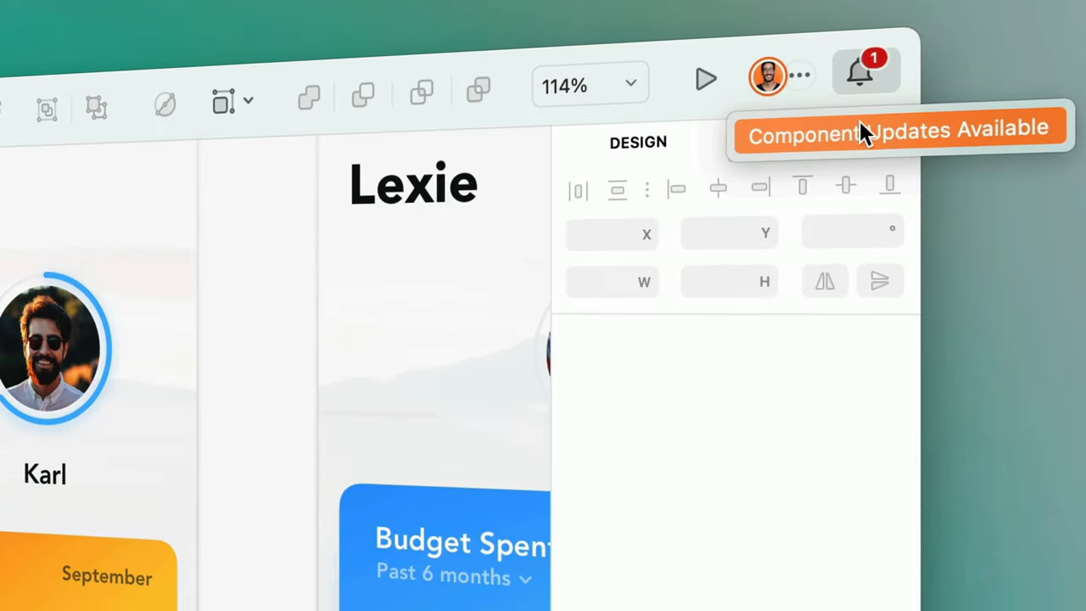
Review the Component Updates Available notice from the shared library via the notifications bell
{"action": "left_click", "coordinate": [899, 127]}
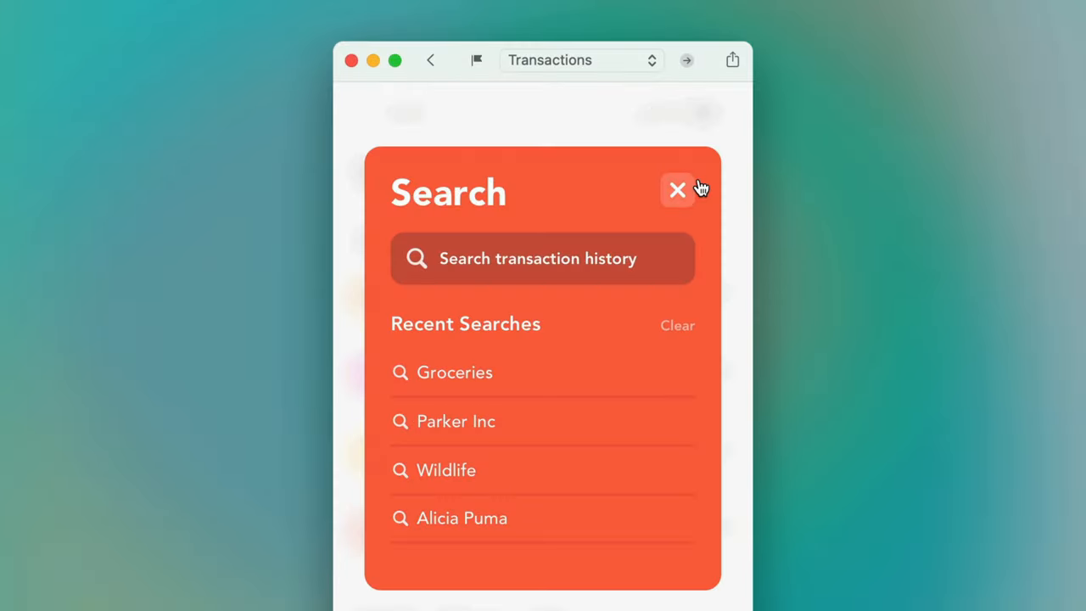
Close the prototype's Search overlay to return to the Transactions screen
{"action": "left_click", "coordinate": [543, 258]}
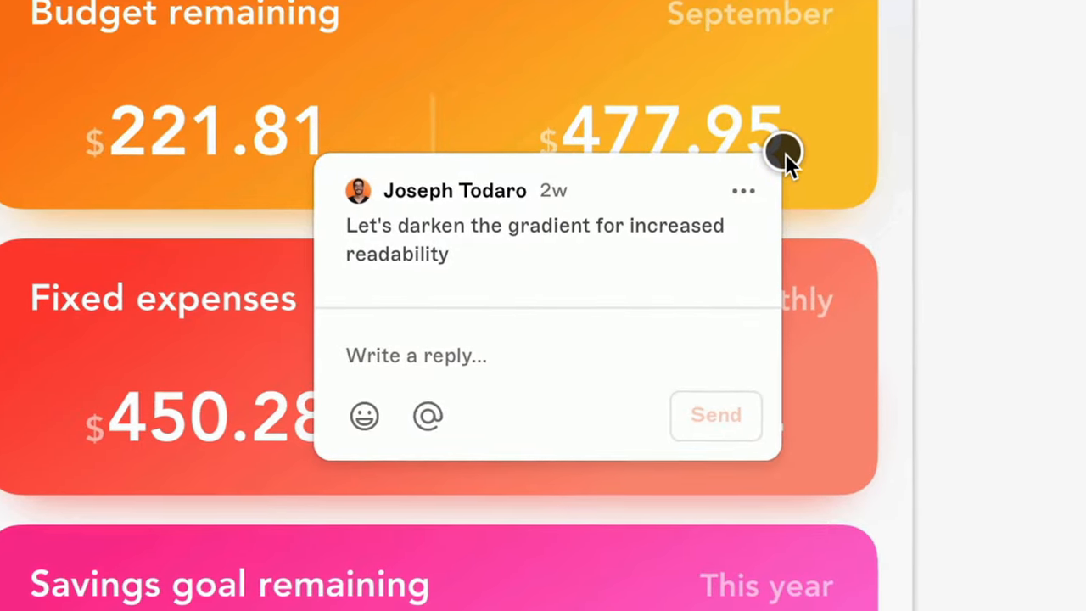
{"action": "scroll", "scroll_direction": "down", "scroll_amount": 3}
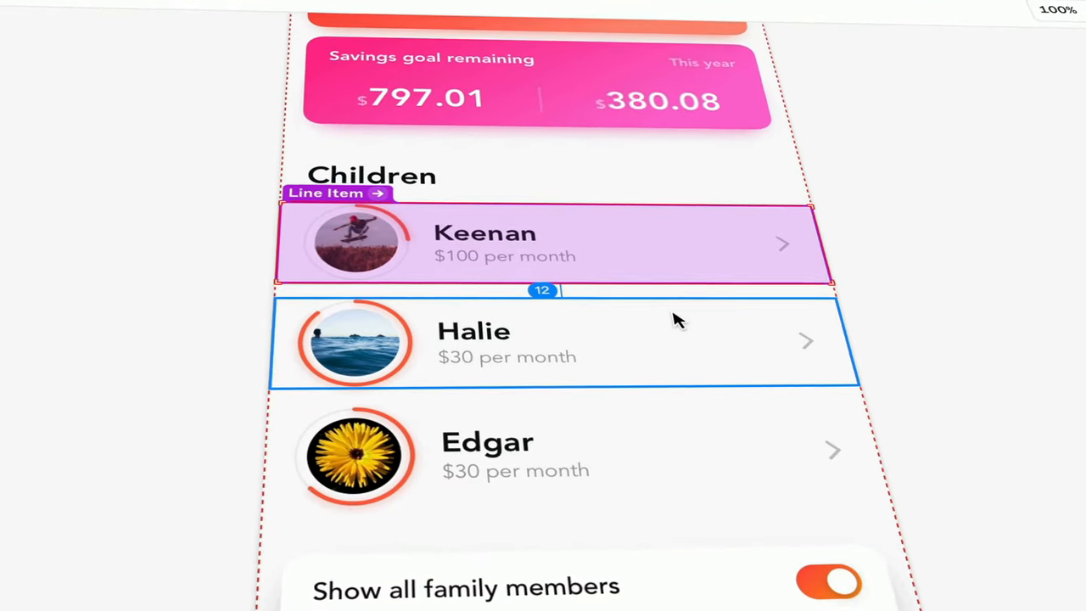